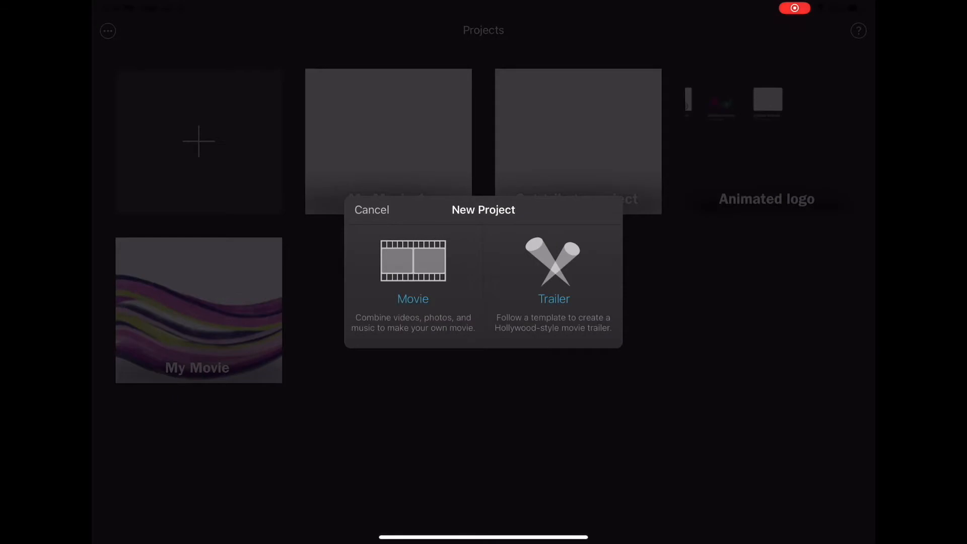
Start a new movie and scroll all videos to the Jan 5 bear mandala time-lapse
{"action": "left_click", "coordinate": [412, 260]}
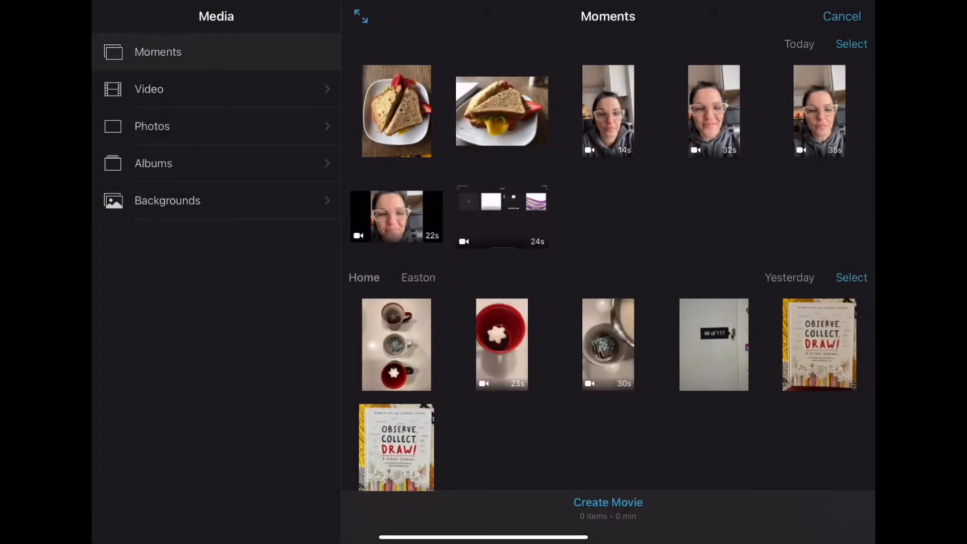
{"action": "left_click", "coordinate": [148, 89]}
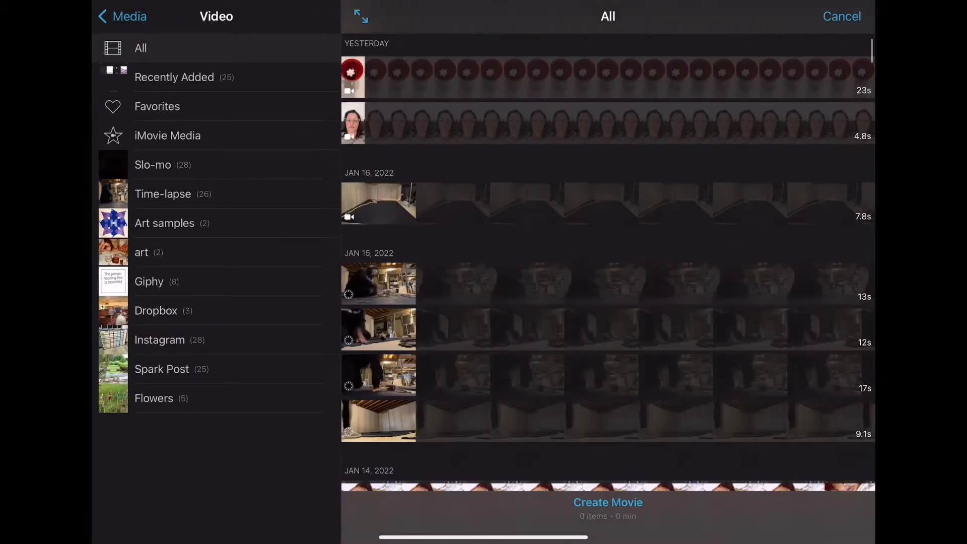
{"action": "scroll", "scroll_direction": "down", "scroll_amount": 3}
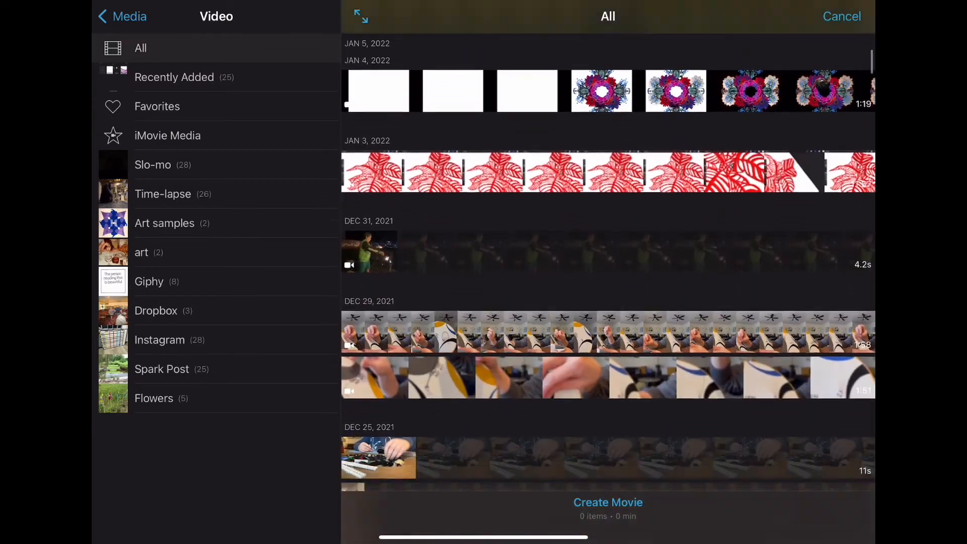
{"action": "scroll", "scroll_direction": "down", "scroll_amount": 3}
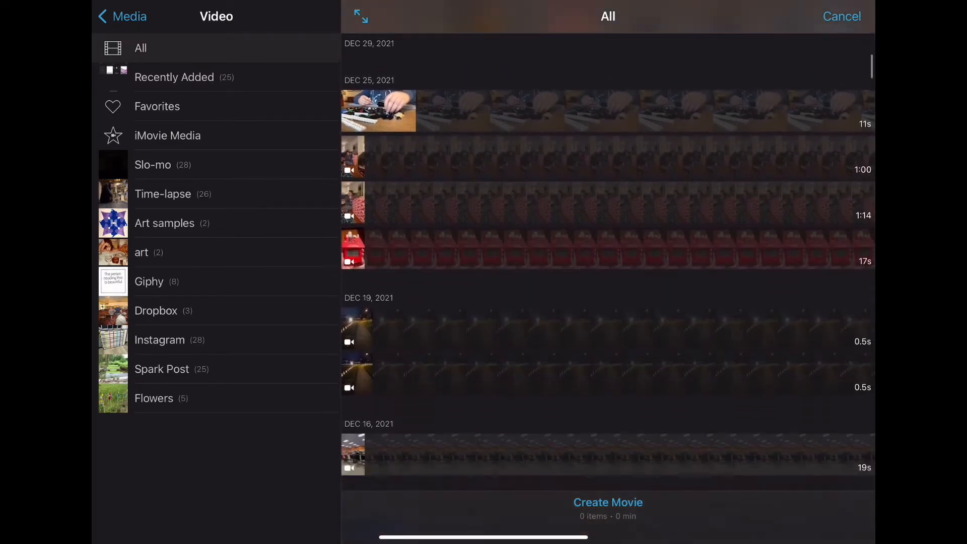
{"action": "scroll", "scroll_direction": "down", "scroll_amount": 3}
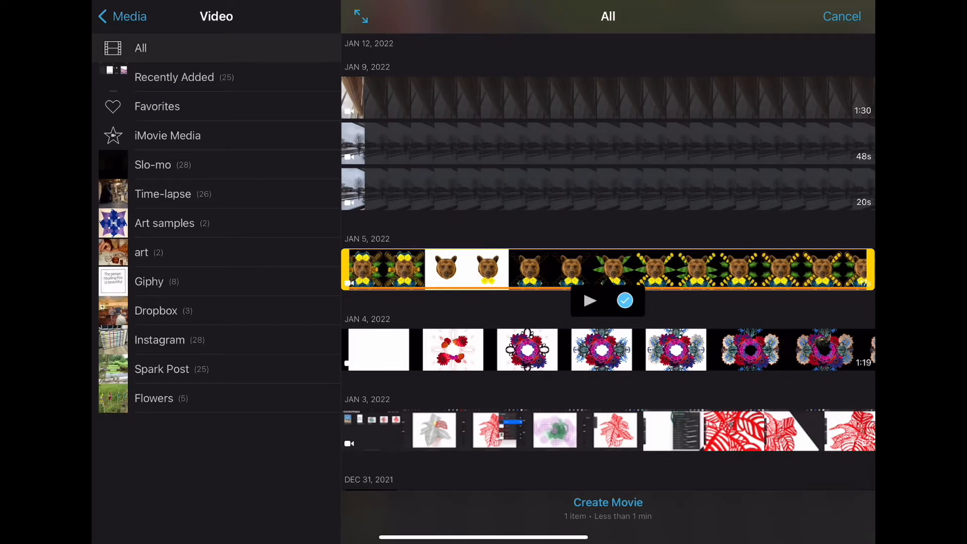
Create My Movie 2 from the bear mandala clip and select it on the timeline
{"action": "left_click", "coordinate": [624, 300]}
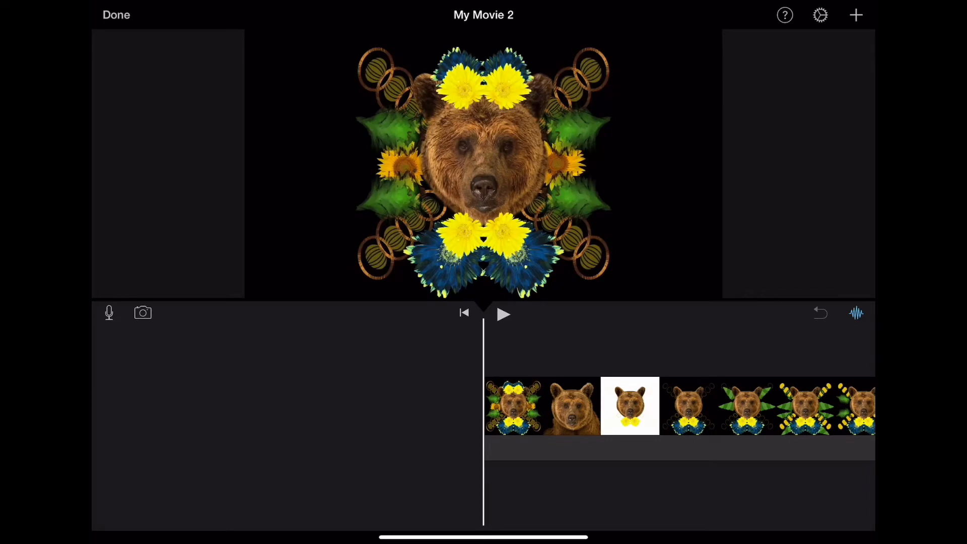
{"action": "left_click", "coordinate": [856, 14]}
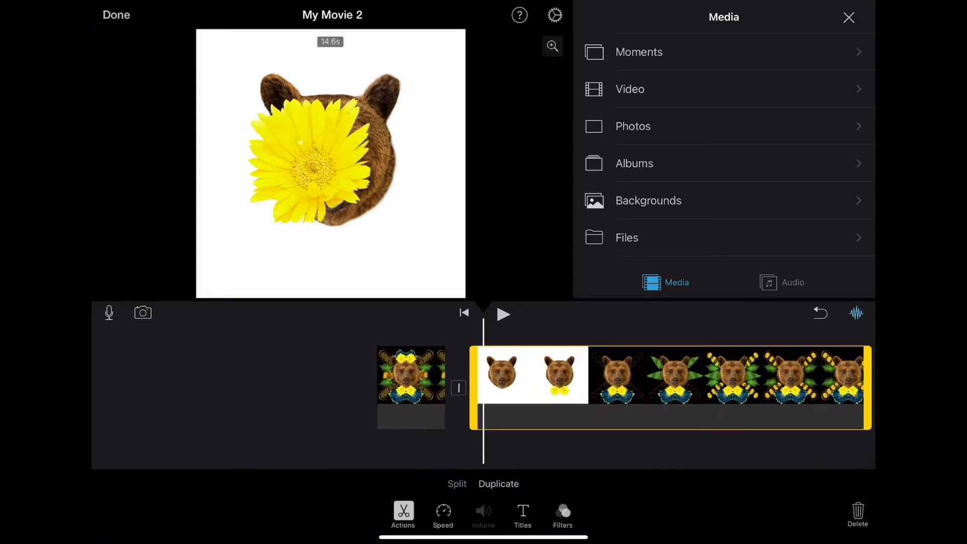
Play through the movie and split the time-lapse near its end
{"action": "left_click", "coordinate": [457, 484]}
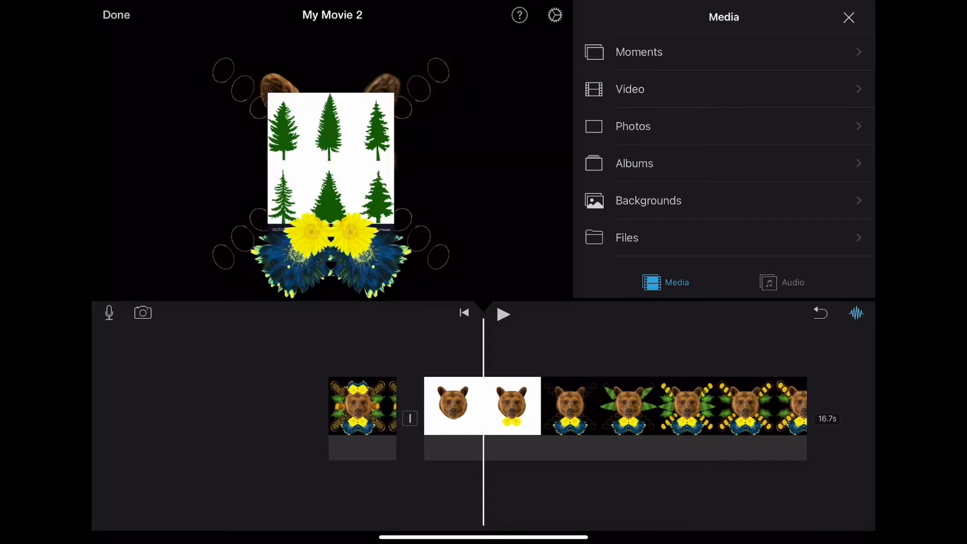
{"action": "left_click", "coordinate": [615, 405]}
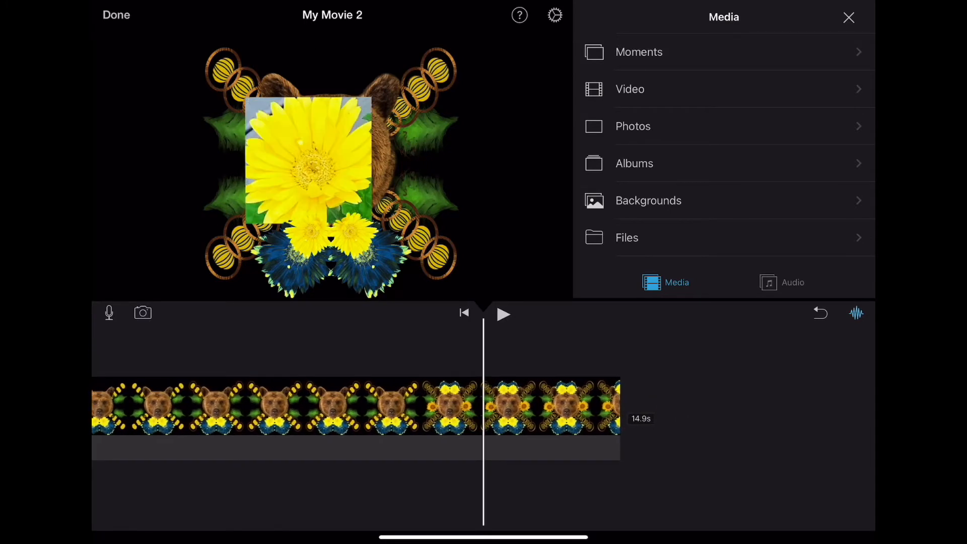
{"action": "left_click", "coordinate": [358, 407]}
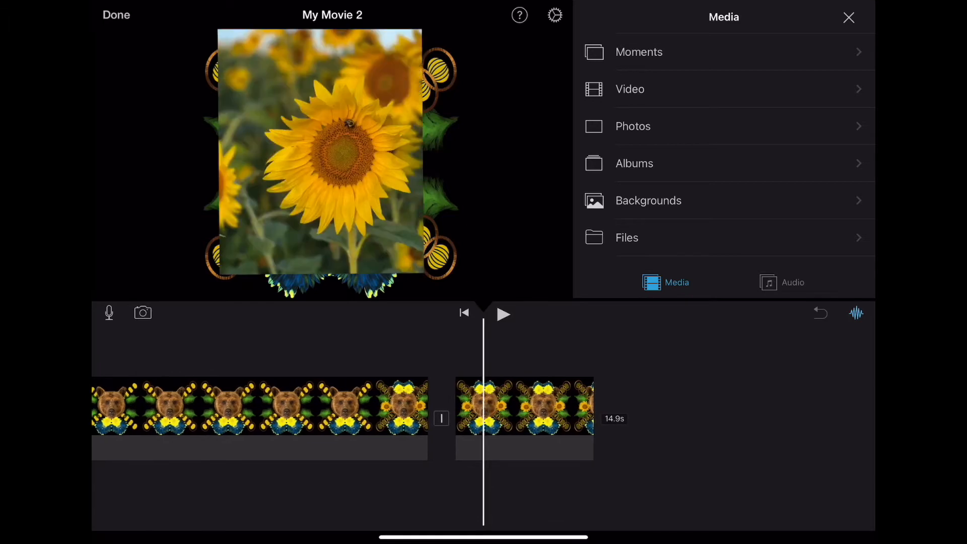
Speed up the short end clip slightly, then split the long opening clip at the start
{"action": "left_click", "coordinate": [524, 419]}
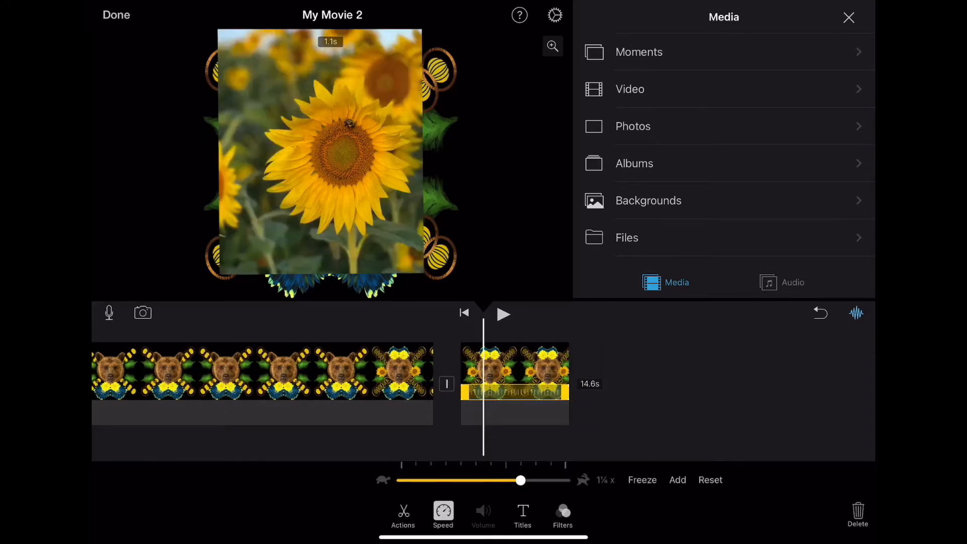
{"action": "left_click_drag", "start_coordinate": [522, 480], "coordinate": [402, 480]}
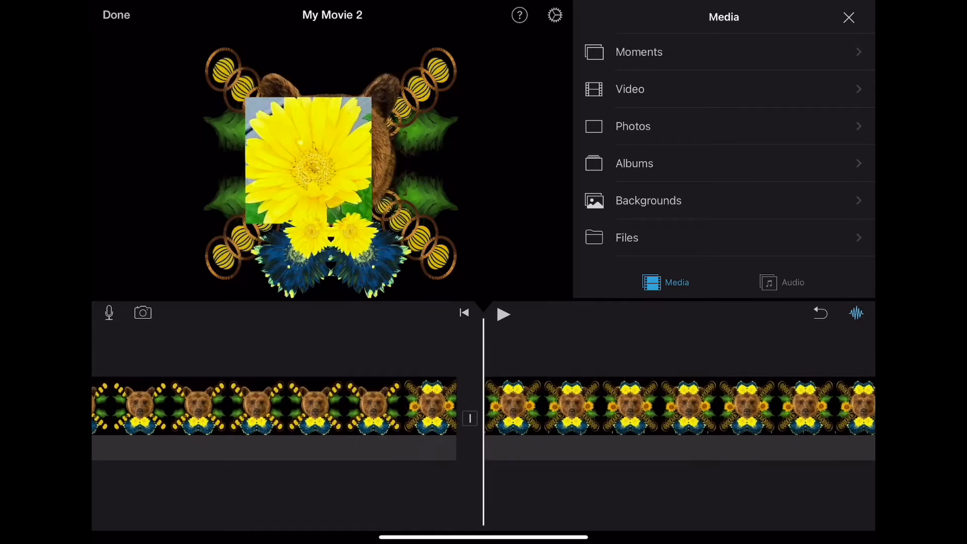
{"action": "left_click", "coordinate": [272, 405]}
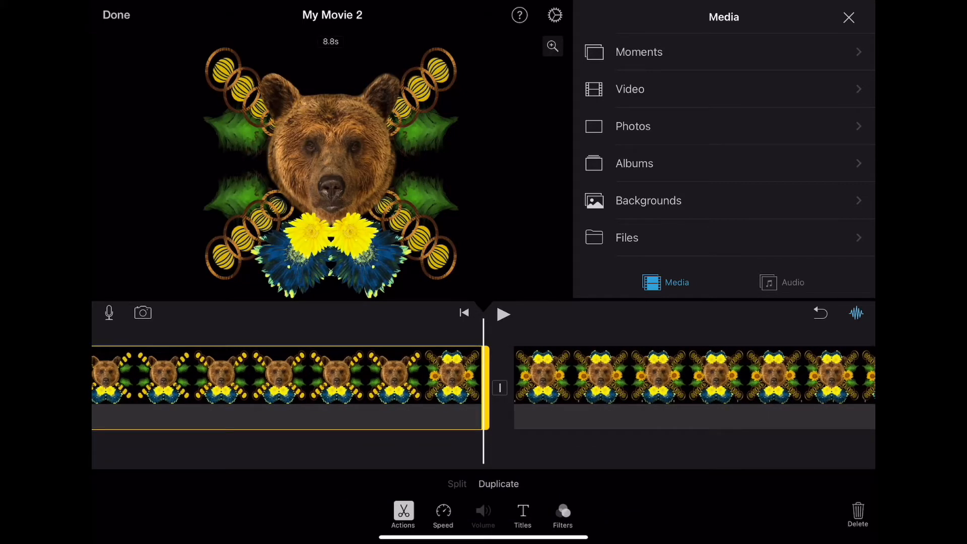
{"action": "left_click", "coordinate": [443, 515]}
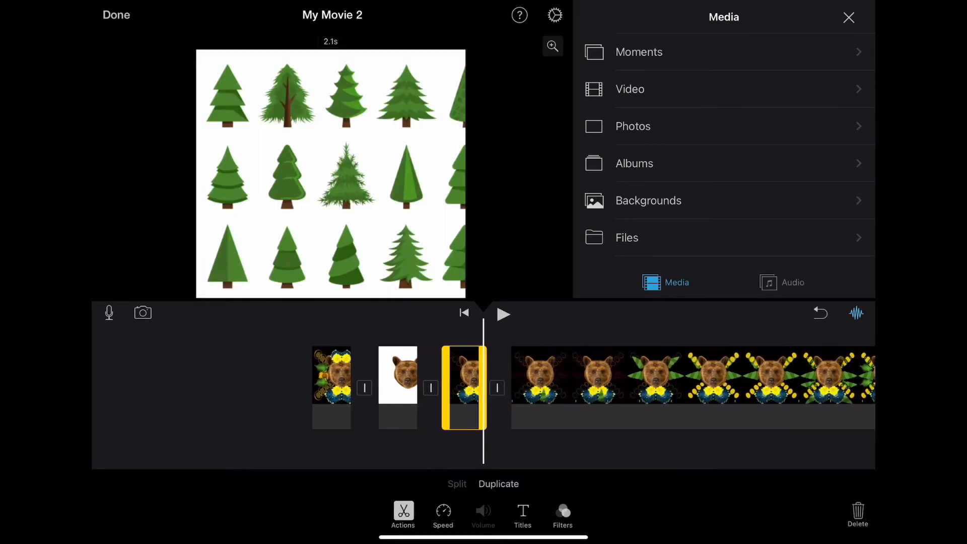
Select the first short bear clip and slow it to 1/8 speed, about 20.5 seconds
{"action": "left_click", "coordinate": [858, 512]}
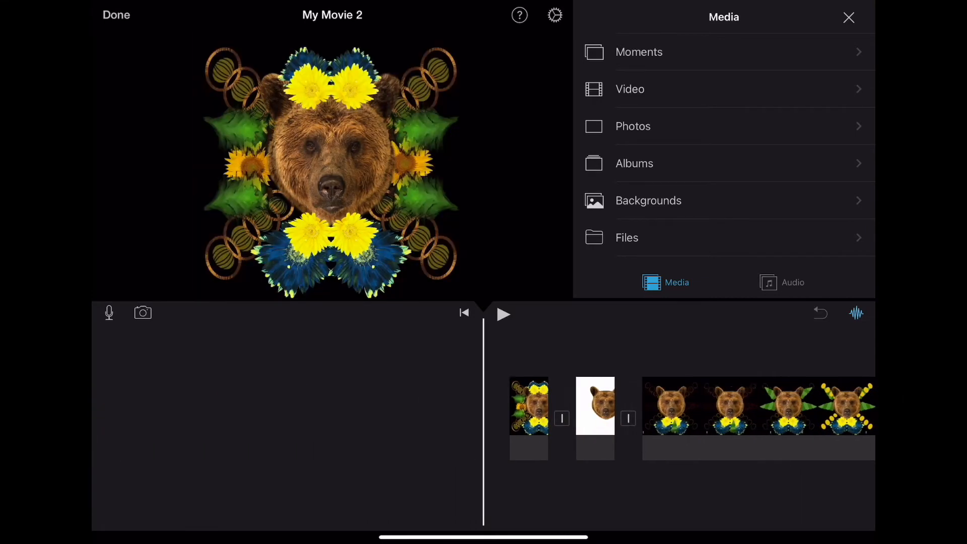
{"action": "left_click", "coordinate": [529, 406]}
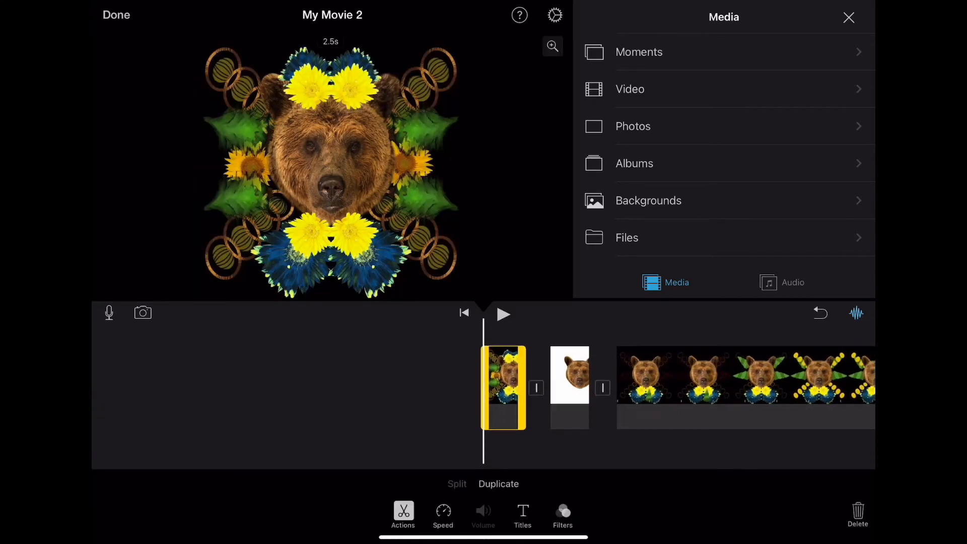
{"action": "left_click", "coordinate": [442, 515]}
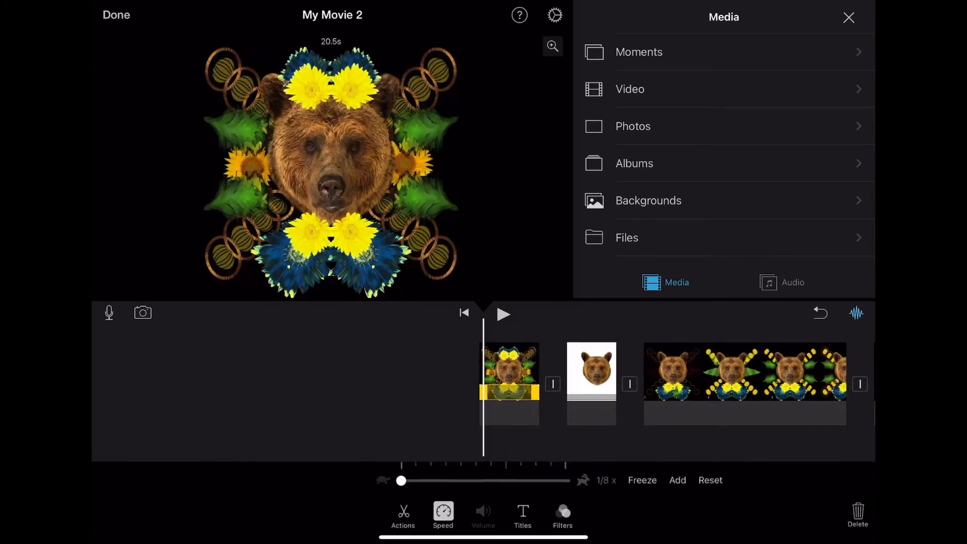
Raise the first clip's speed to 1/4x, then to 2/3x, lasting 3.8 seconds
{"action": "left_click_drag", "start_coordinate": [401, 481], "coordinate": [431, 481]}
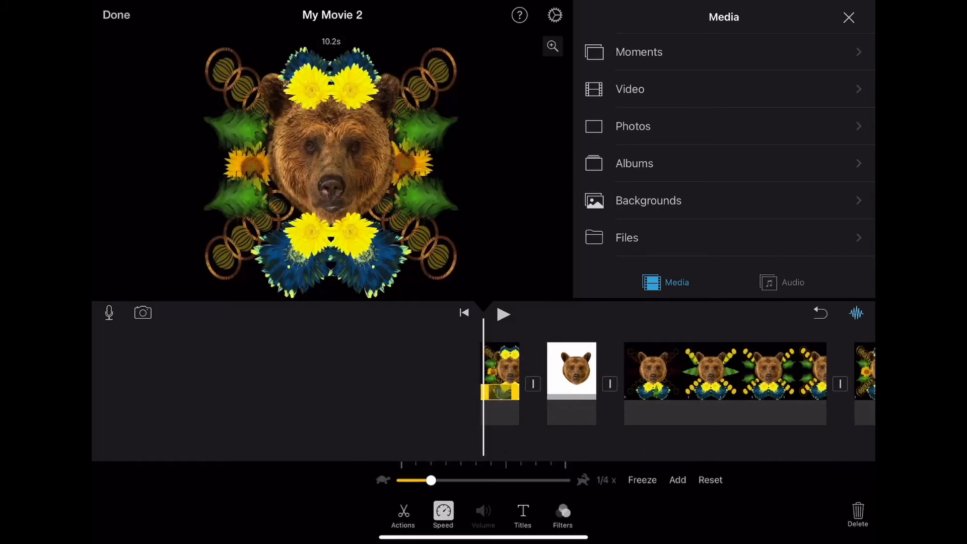
{"action": "left_click_drag", "start_coordinate": [431, 481], "coordinate": [479, 481]}
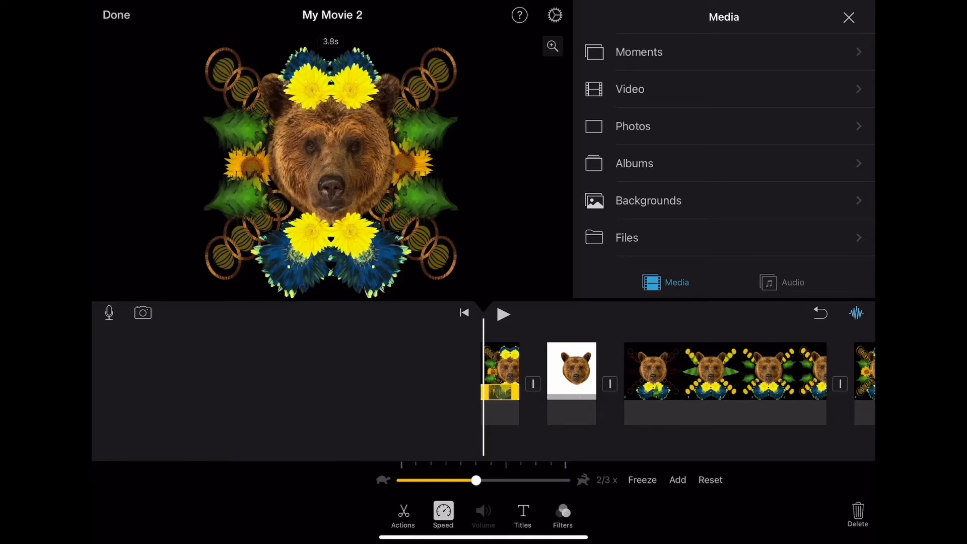
{"action": "left_click", "coordinate": [503, 314]}
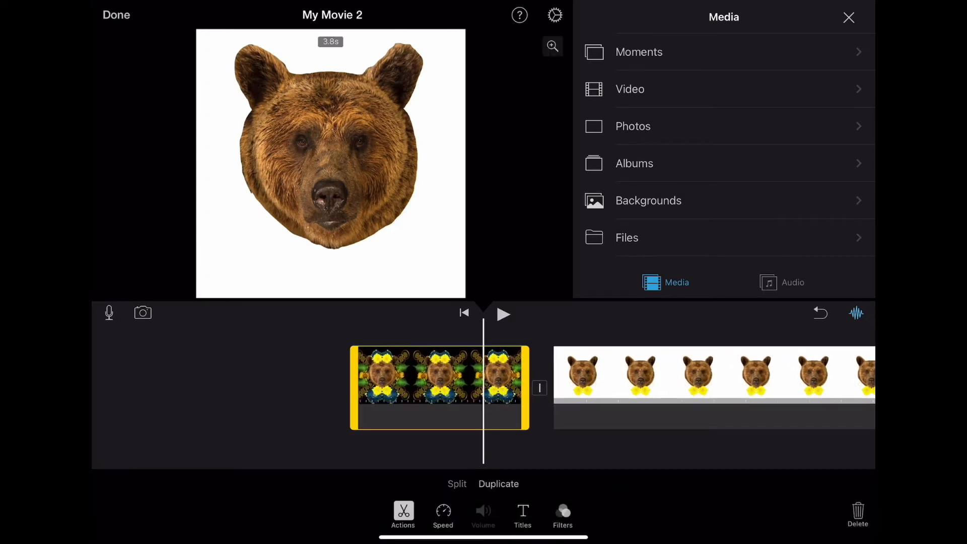
Split the opening clip once more and switch the media browser to Audio
{"action": "left_click", "coordinate": [457, 484]}
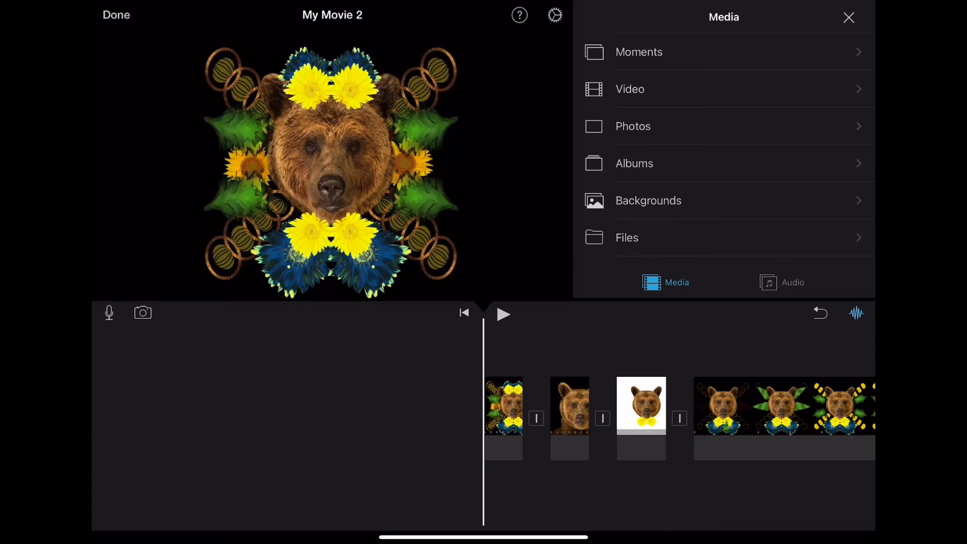
{"action": "left_click", "coordinate": [793, 283]}
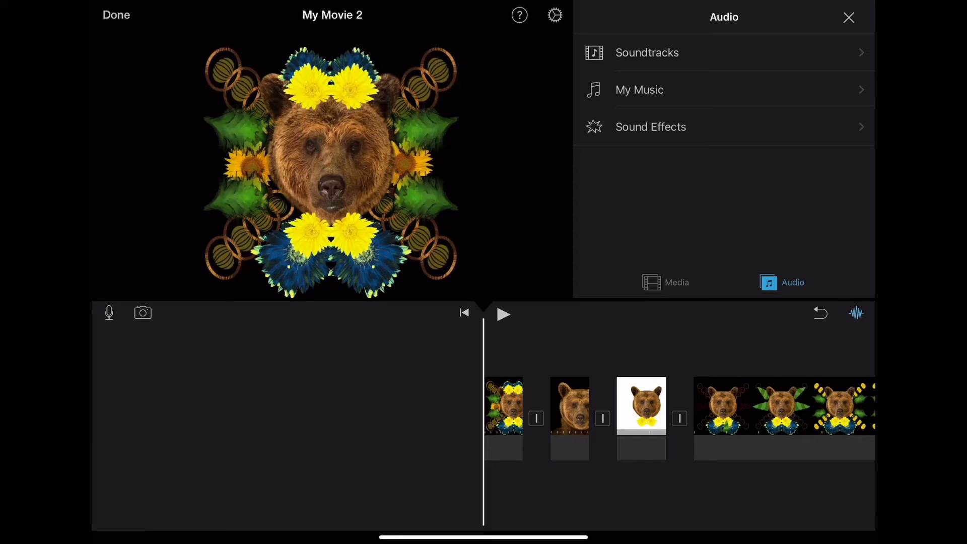
Preview the Arpeggio sound effect and add it beneath the opening bear clips
{"action": "left_click", "coordinate": [651, 126]}
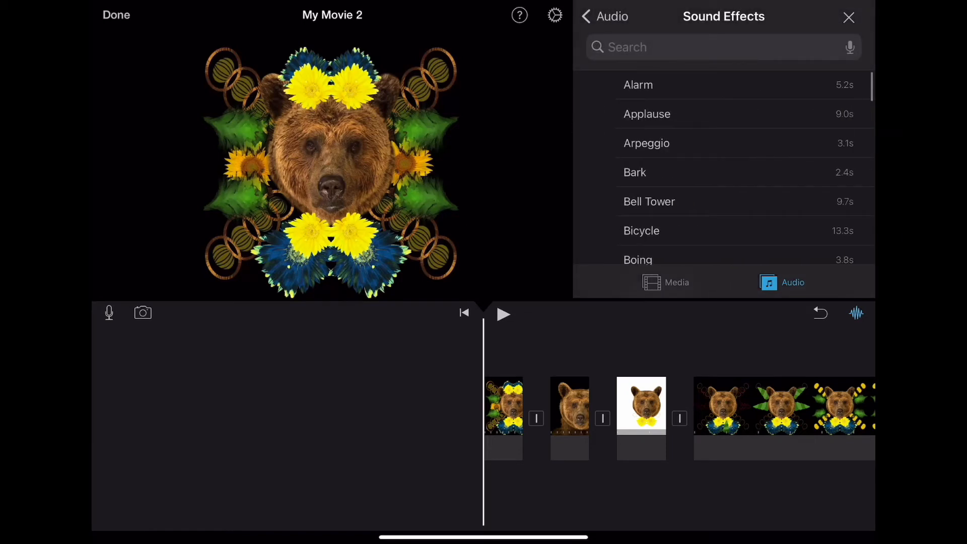
{"action": "left_click", "coordinate": [634, 172]}
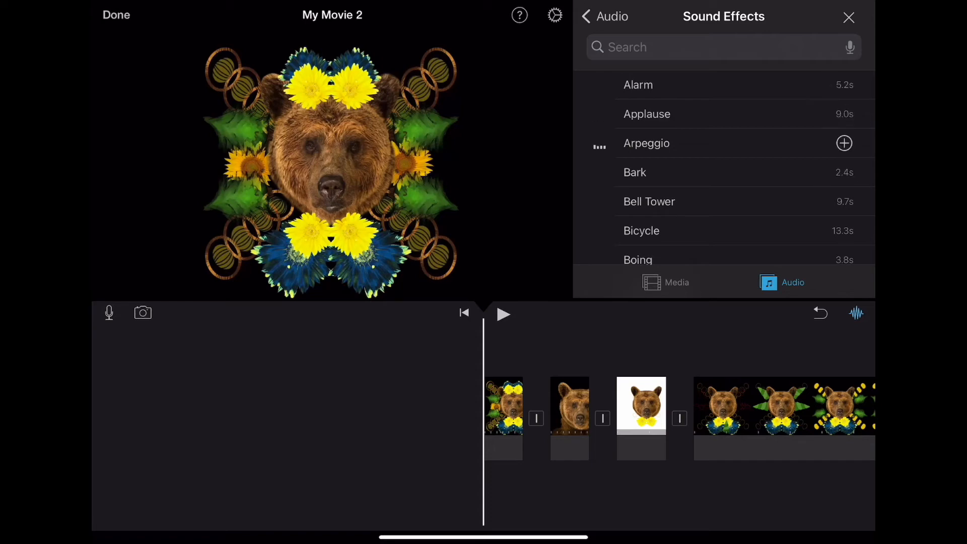
{"action": "left_click", "coordinate": [647, 144]}
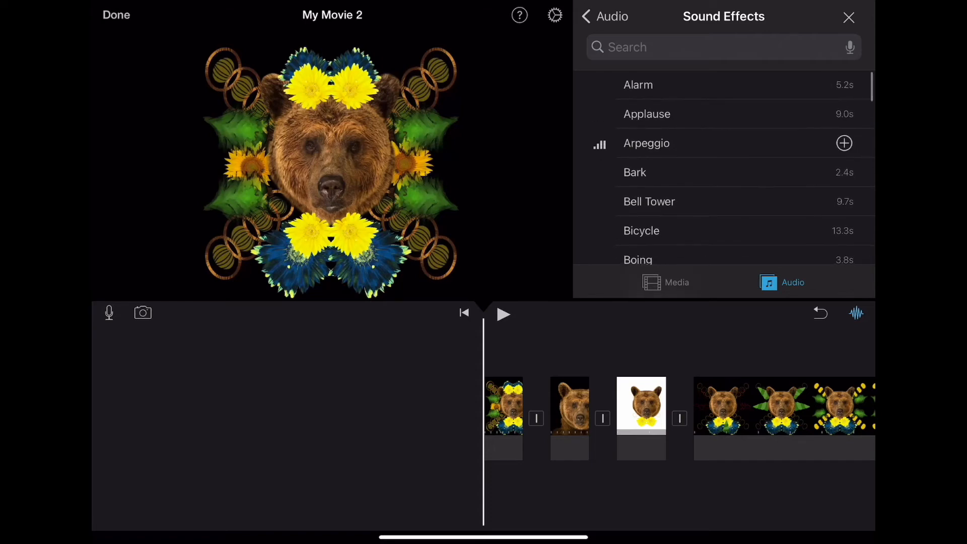
{"action": "left_click", "coordinate": [844, 144]}
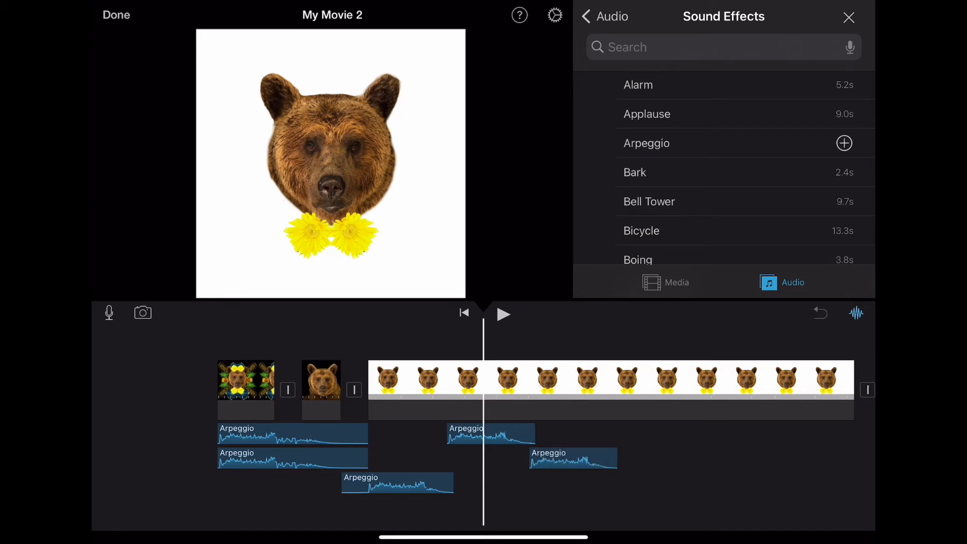
Add three more Arpeggio sounds across the white-background bear clip, play them, and select one
{"action": "left_click", "coordinate": [504, 314]}
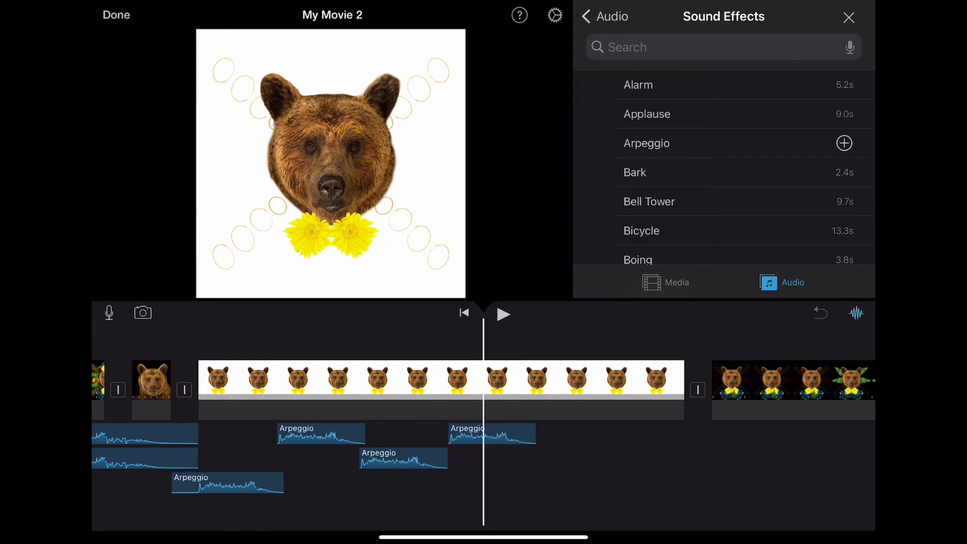
{"action": "left_click", "coordinate": [844, 144]}
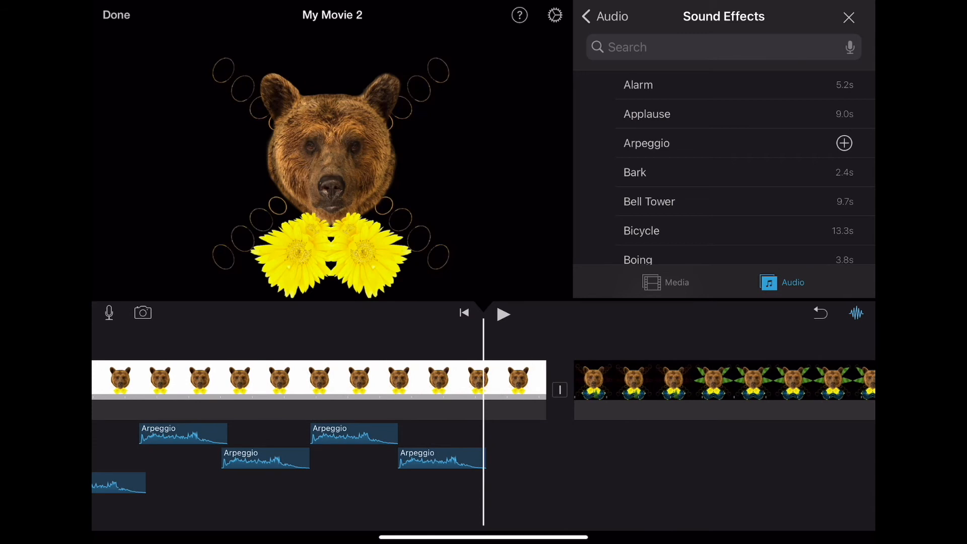
{"action": "left_click", "coordinate": [844, 143]}
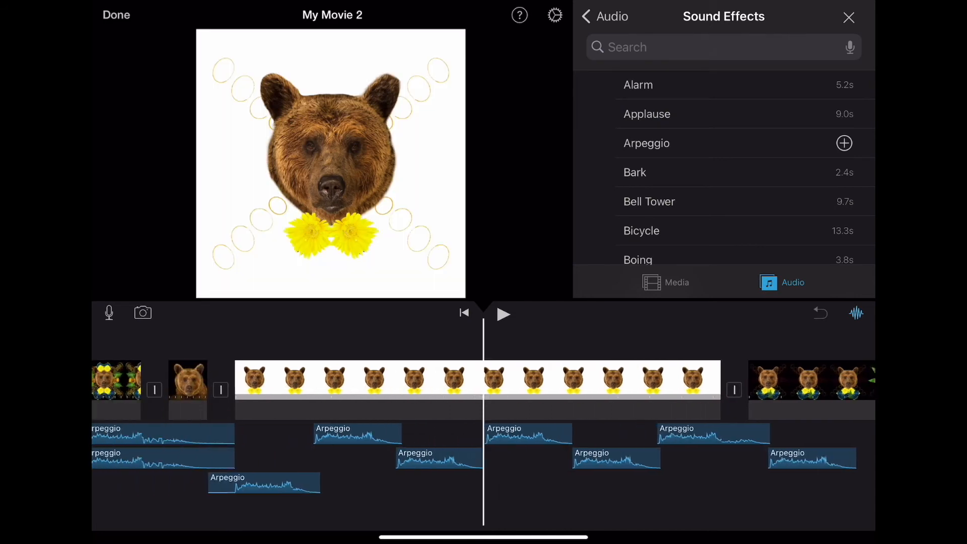
{"action": "left_click", "coordinate": [504, 314]}
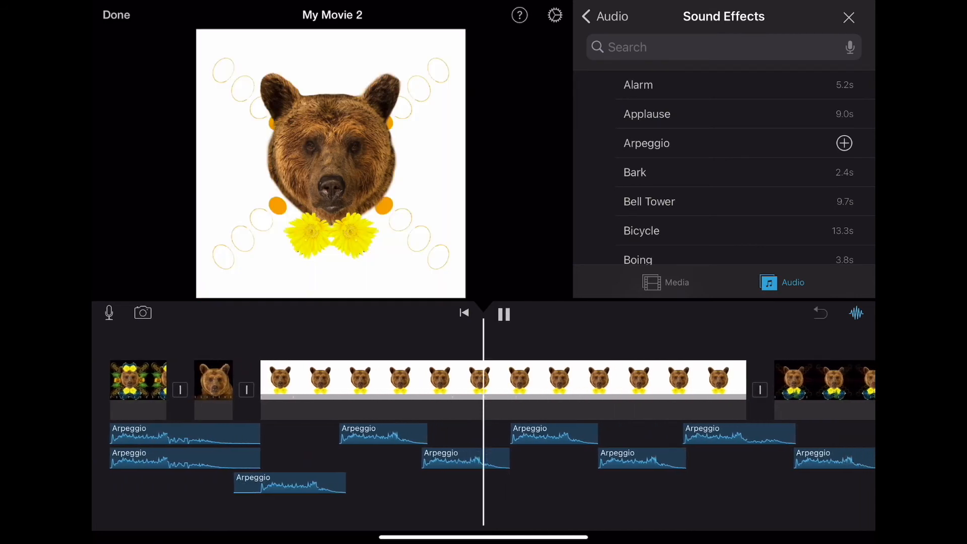
{"action": "scroll", "scroll_direction": "left", "scroll_amount": 3}
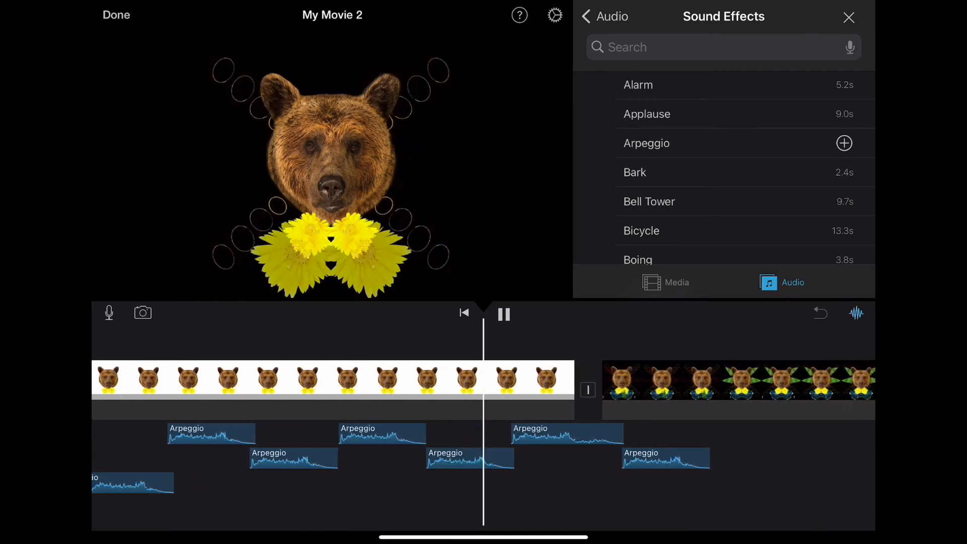
{"action": "left_click", "coordinate": [464, 427]}
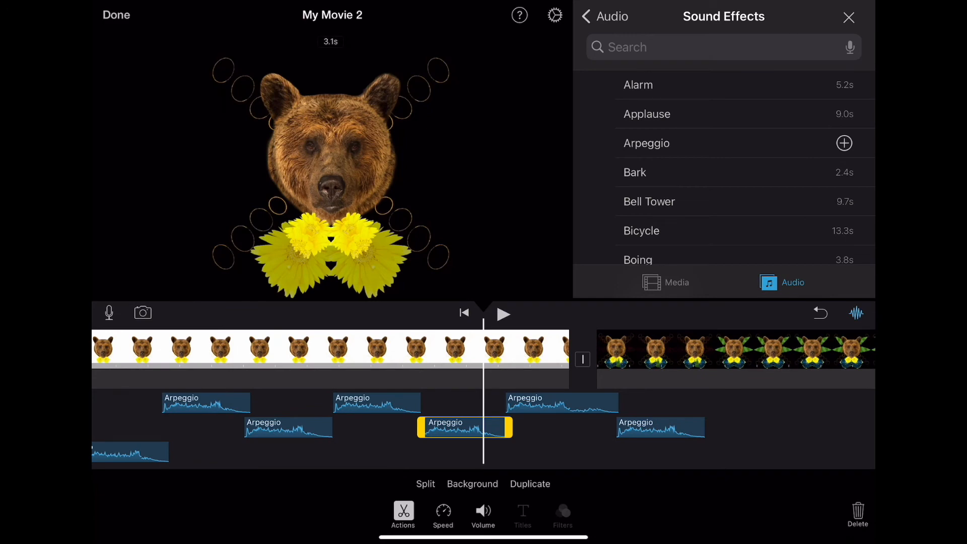
Duplicate an Arpeggio clip and add more under the dark-background bear clips, checking playback
{"action": "left_click", "coordinate": [503, 314]}
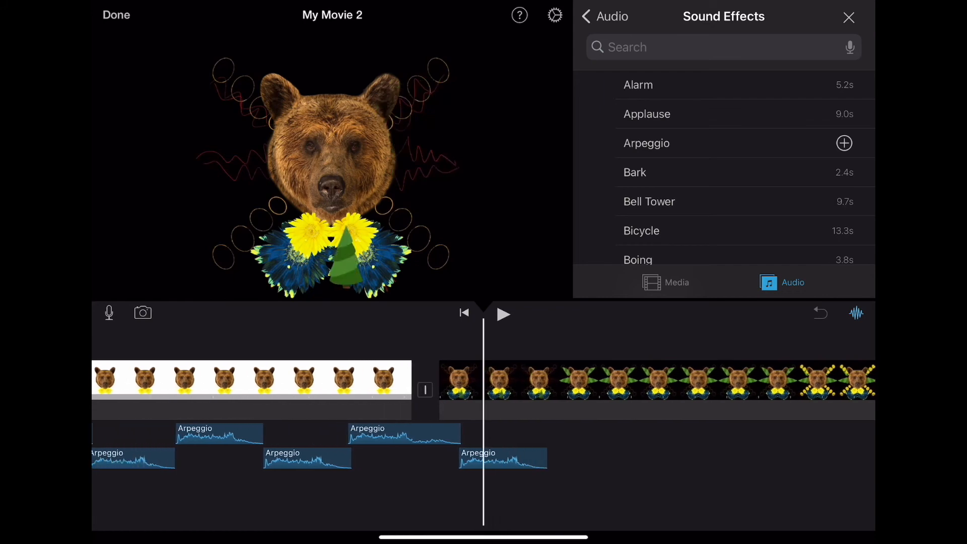
{"action": "left_click", "coordinate": [504, 314]}
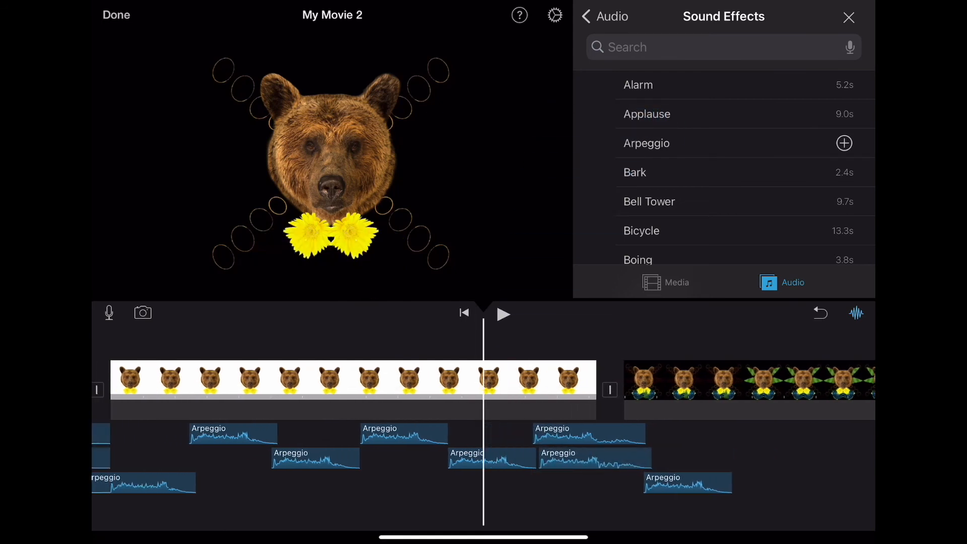
{"action": "left_click", "coordinate": [503, 314]}
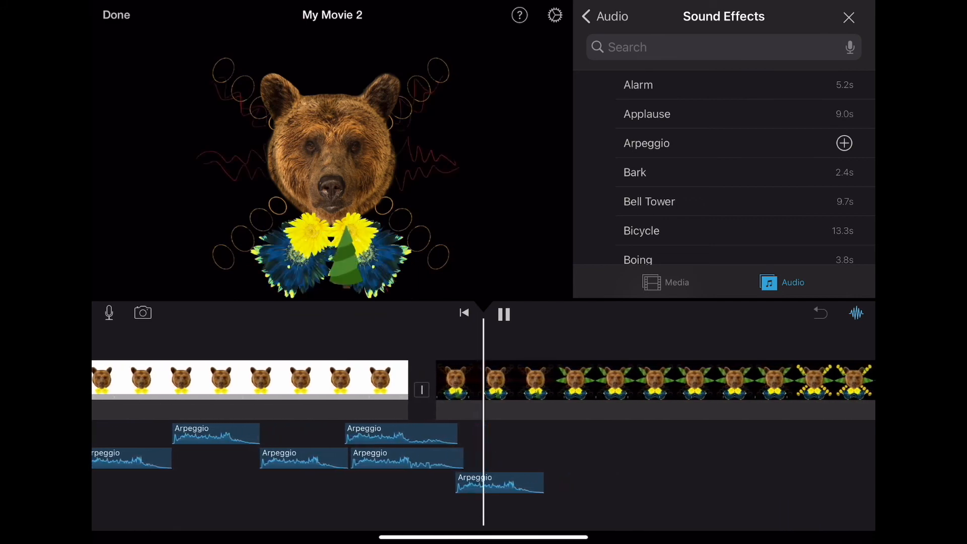
{"action": "left_click", "coordinate": [504, 315]}
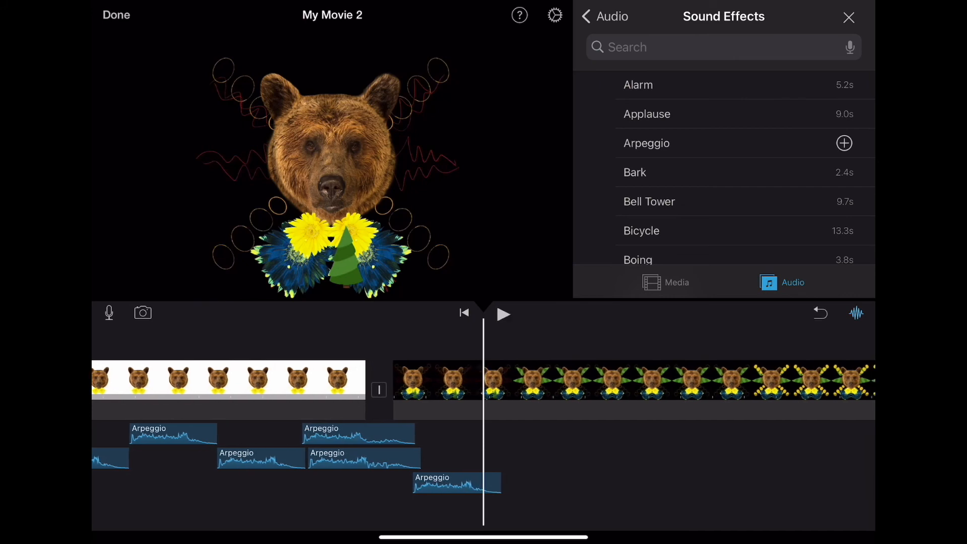
{"action": "left_click", "coordinate": [844, 144]}
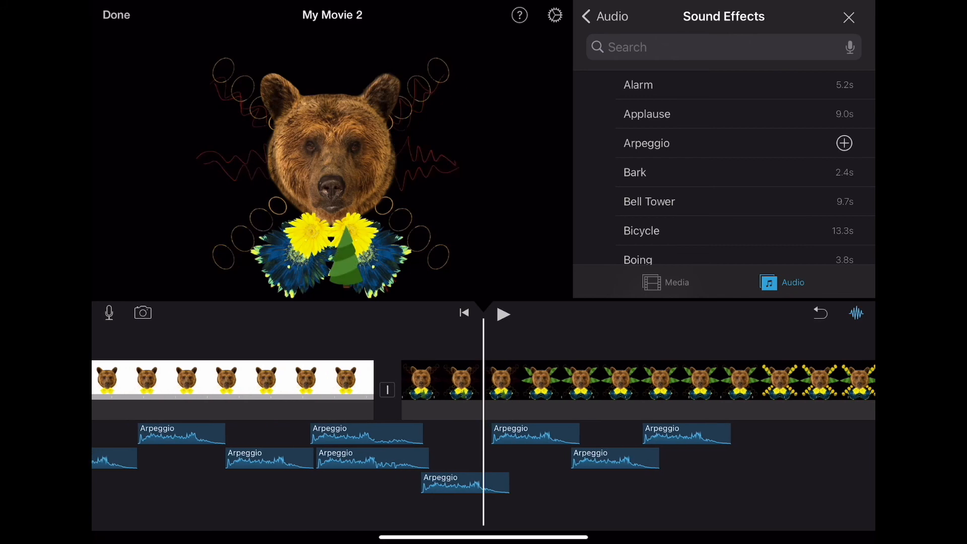
{"action": "left_click", "coordinate": [504, 314]}
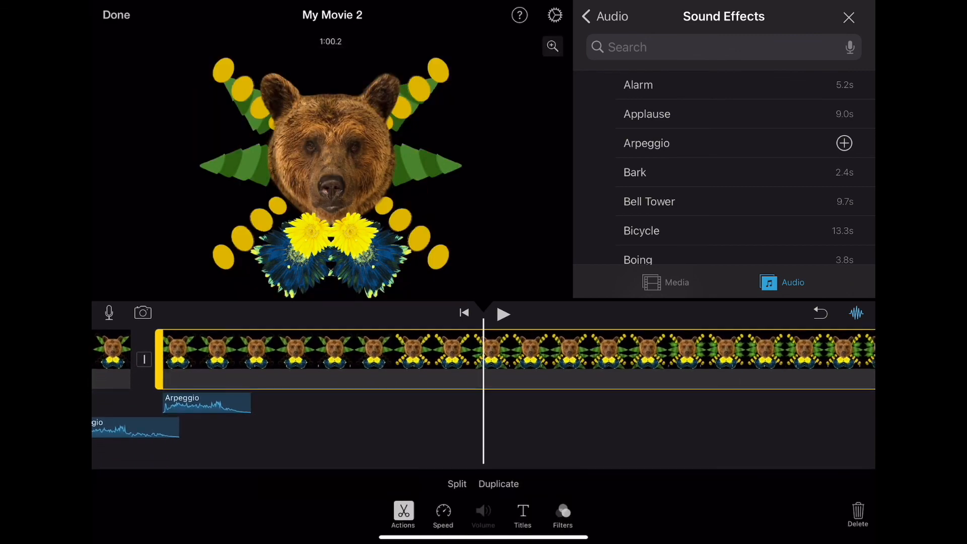
Set a section of the mandala clip to four-fifths speed, review it, and close Sound Effects
{"action": "left_click", "coordinate": [443, 515]}
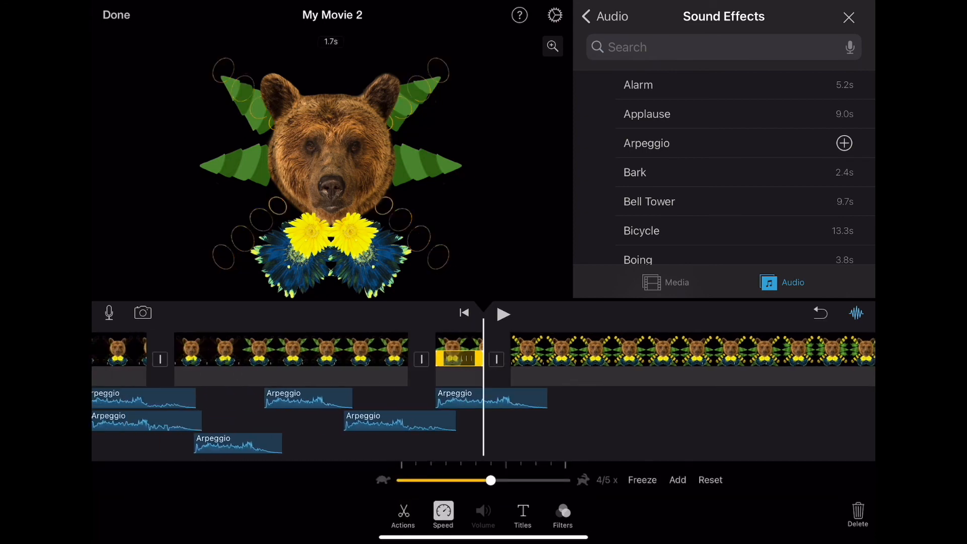
{"action": "left_click", "coordinate": [503, 314]}
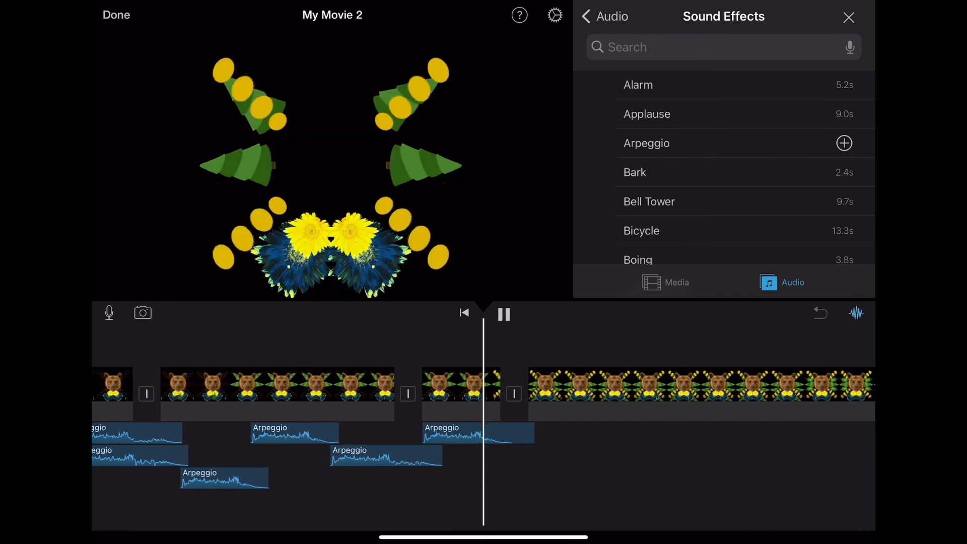
{"action": "left_click", "coordinate": [503, 314]}
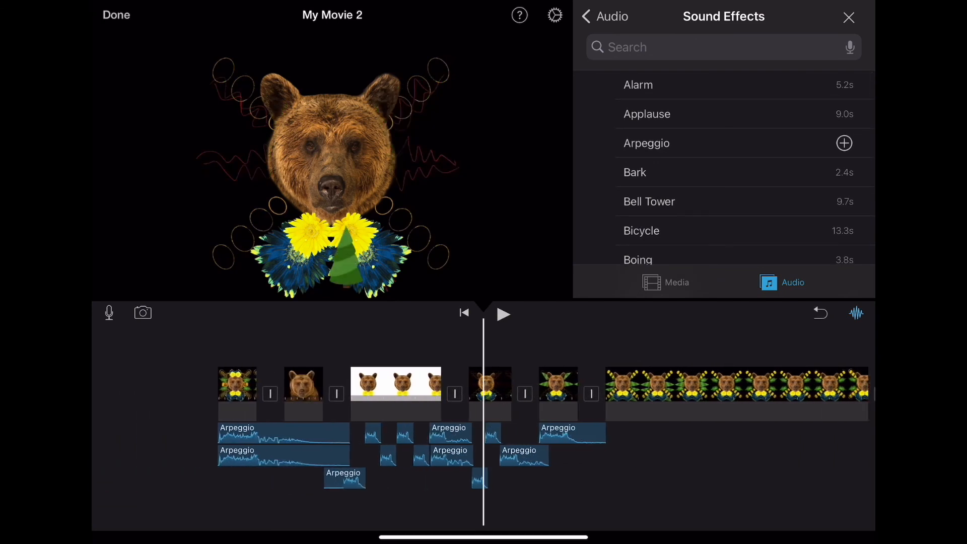
{"action": "scroll", "scroll_direction": "right", "scroll_amount": 3}
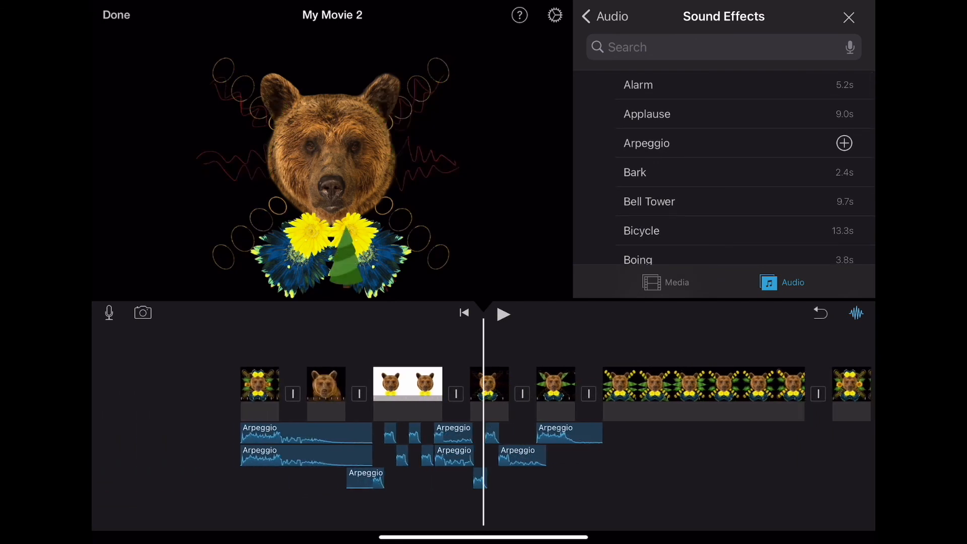
{"action": "left_click", "coordinate": [849, 17]}
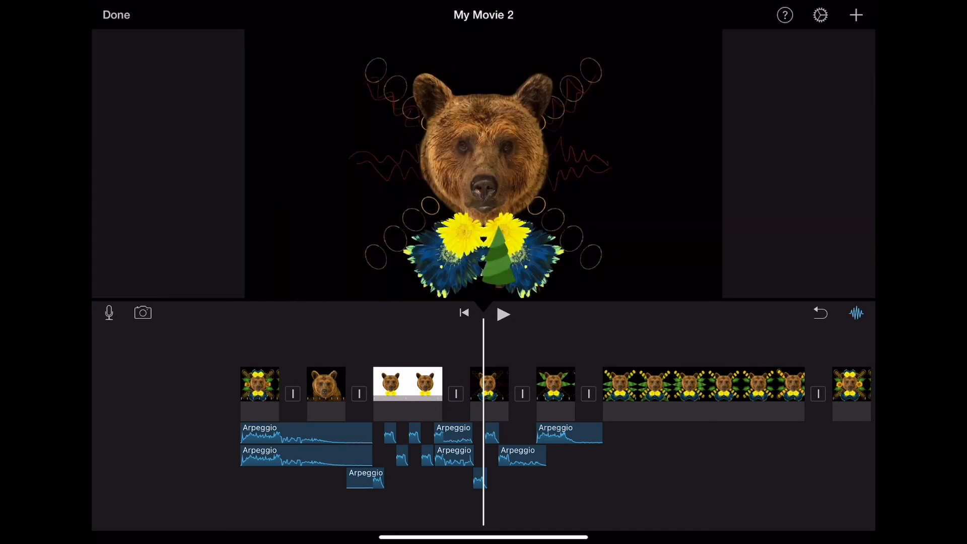
Finish editing and rename the project 'Bear animation' on its 1 min 29 sec project page
{"action": "left_click", "coordinate": [856, 15]}
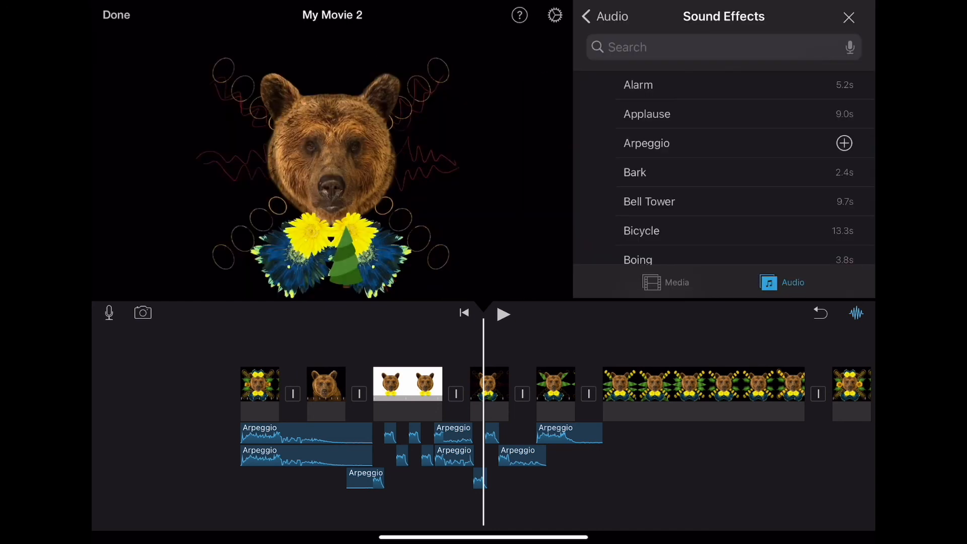
{"action": "left_click", "coordinate": [849, 17]}
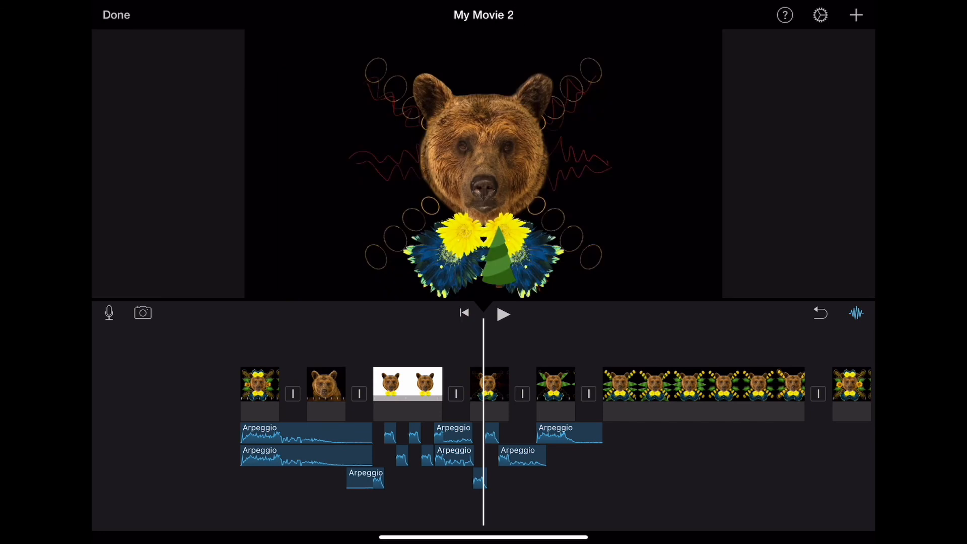
{"action": "left_click", "coordinate": [115, 14]}
{"action": "type", "text": "Bear"}
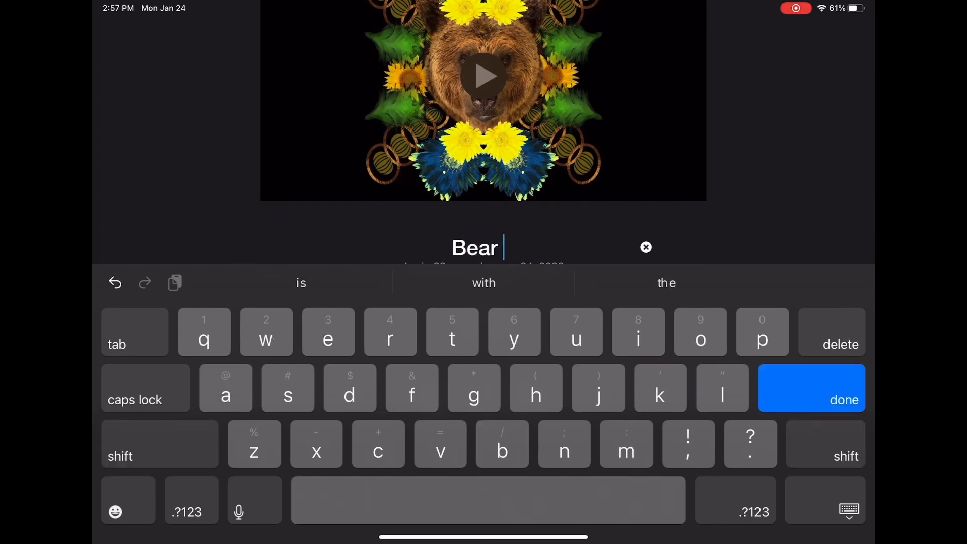
{"action": "type", "text": "animation"}
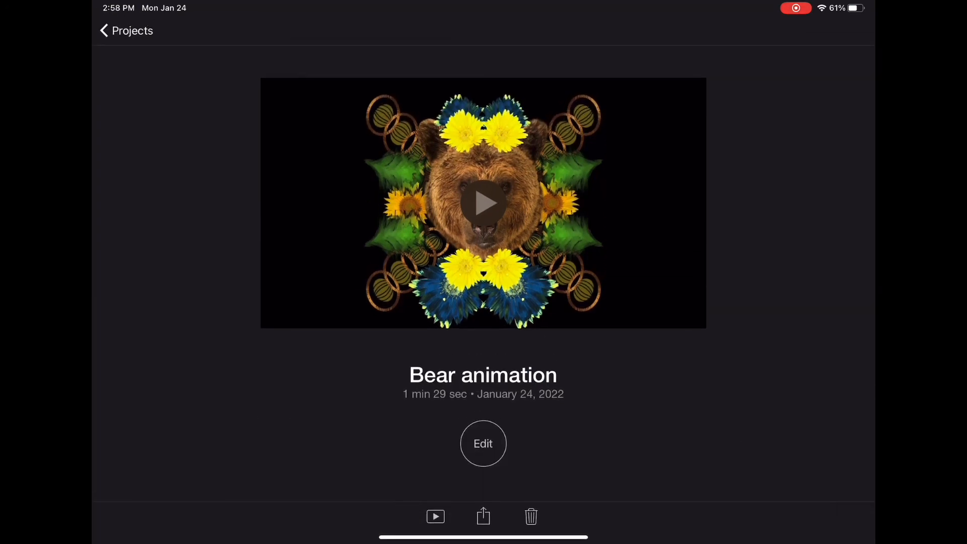
Export the Bear animation movie with Share > Save Video
{"action": "left_click", "coordinate": [483, 517]}
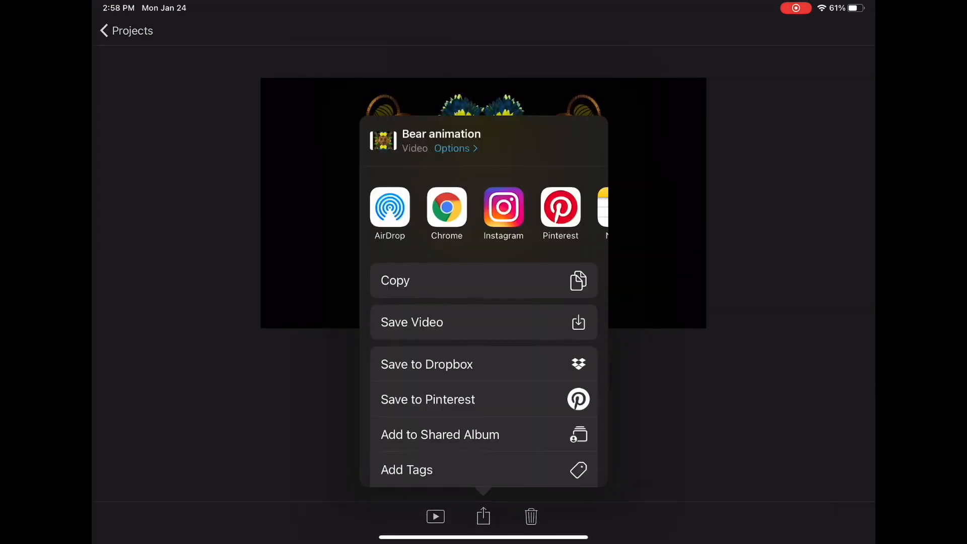
{"action": "left_click", "coordinate": [412, 322]}
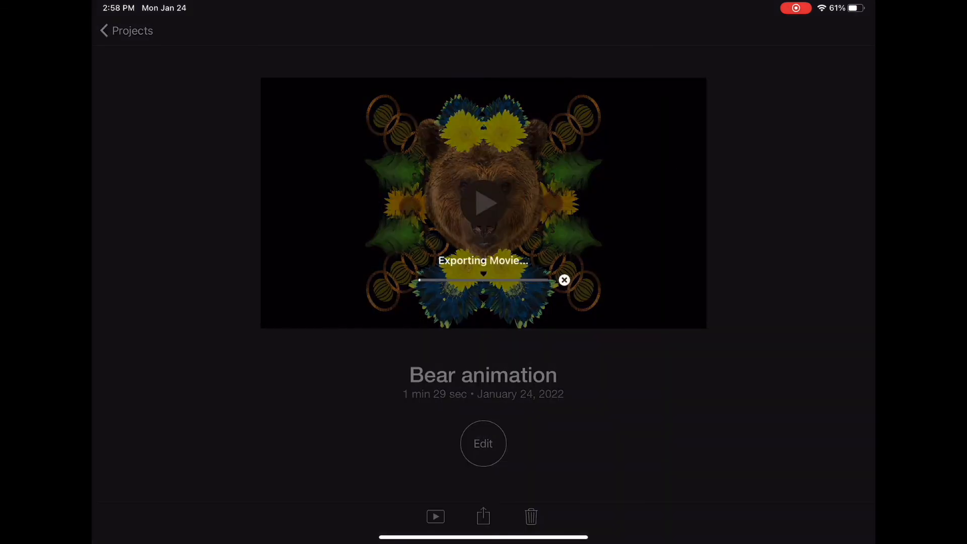